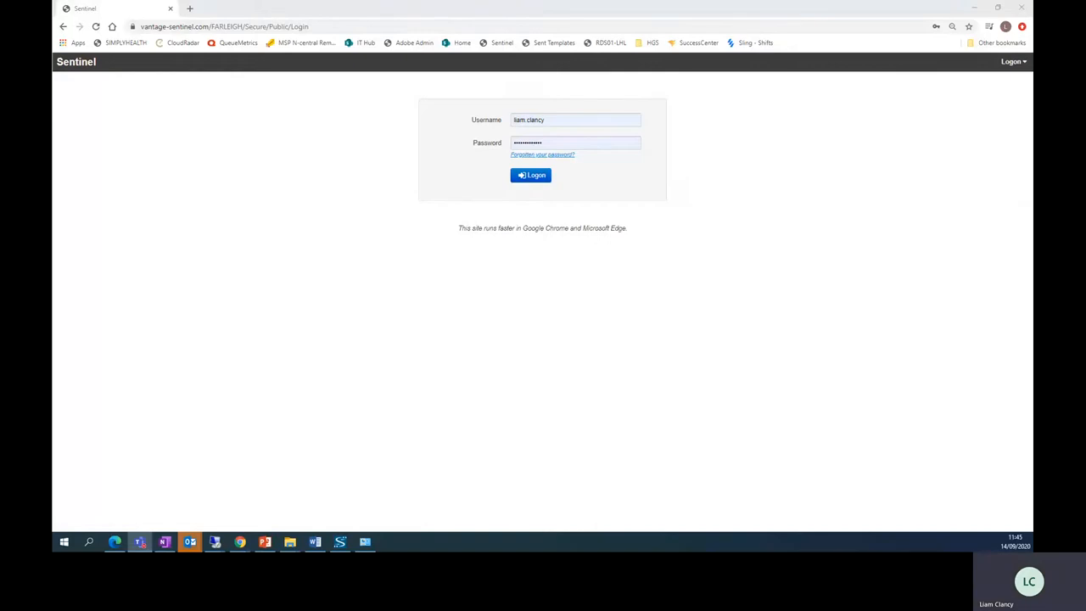
pyautogui.moveTo(207, 209)
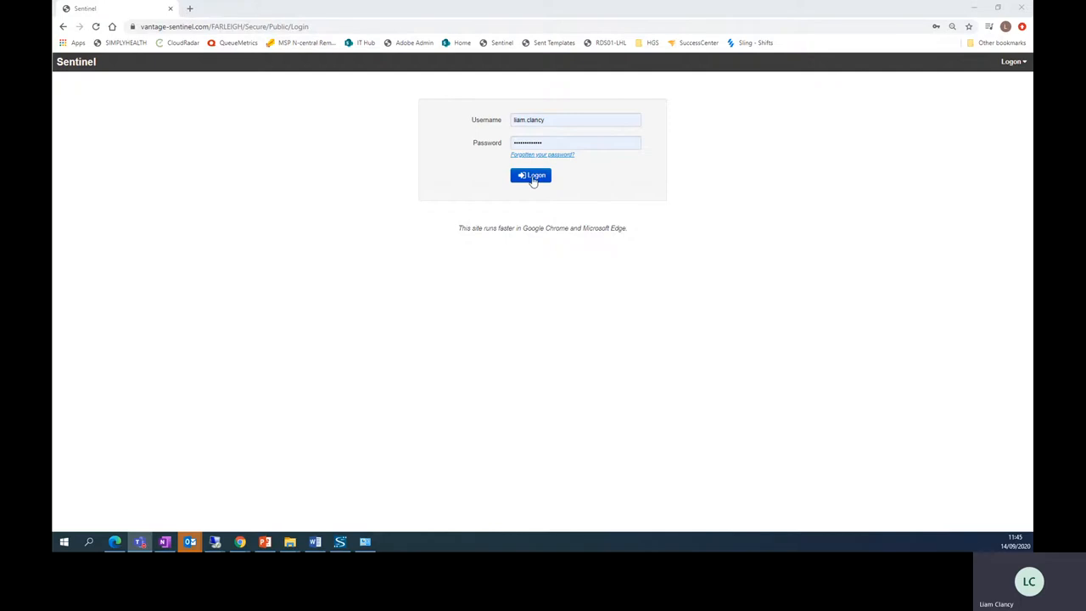
# Sign in to Sentinel to reach the modules home dashboard.
pyautogui.click(530, 175)
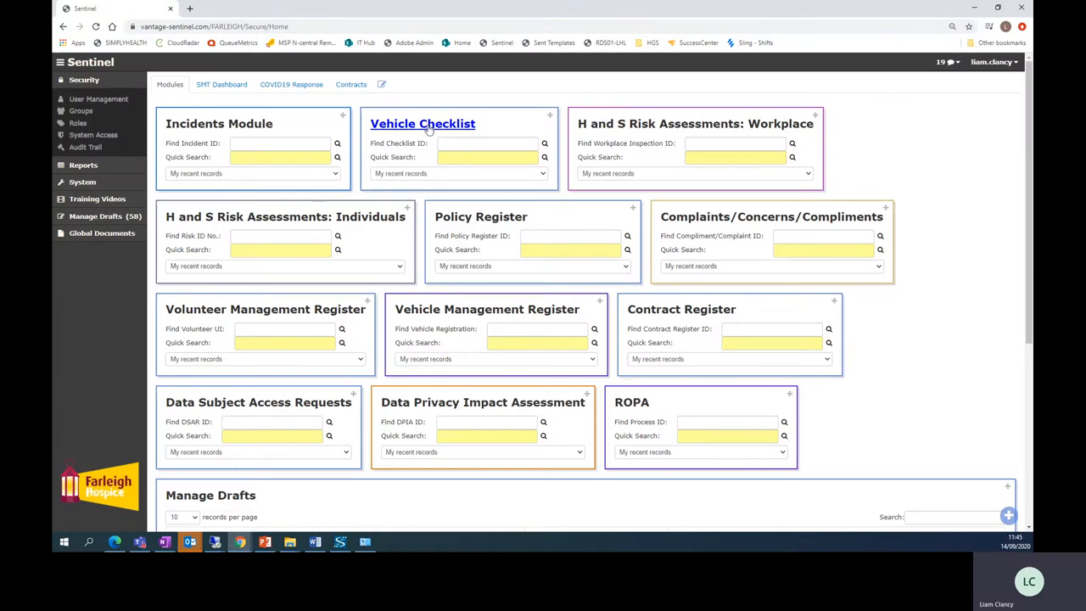
pyautogui.moveTo(560, 217)
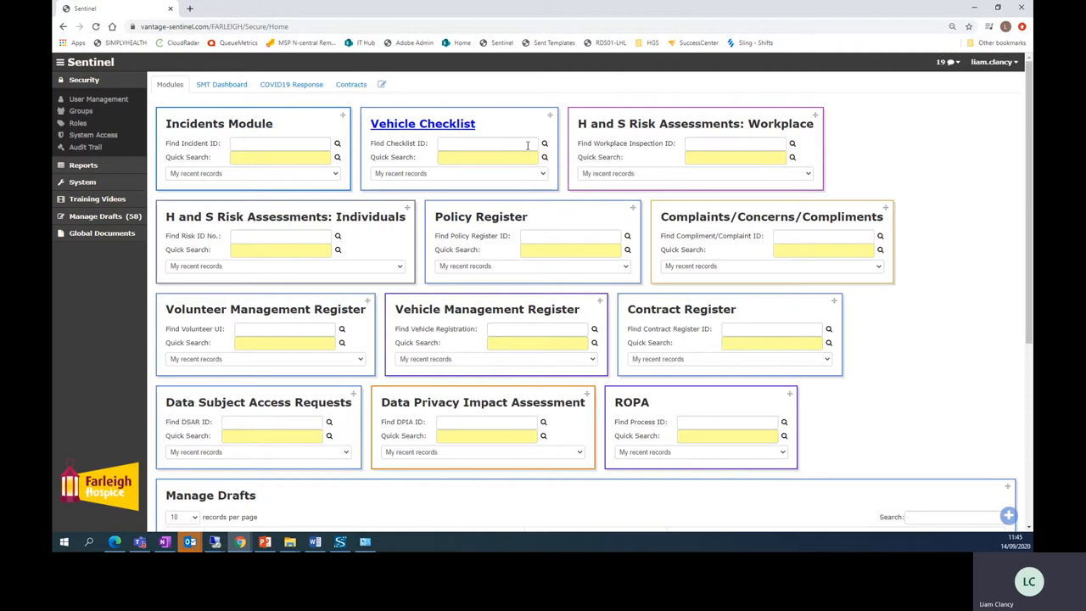
# Start a new record from the Vehicle Checklist module on the dashboard.
pyautogui.click(422, 122)
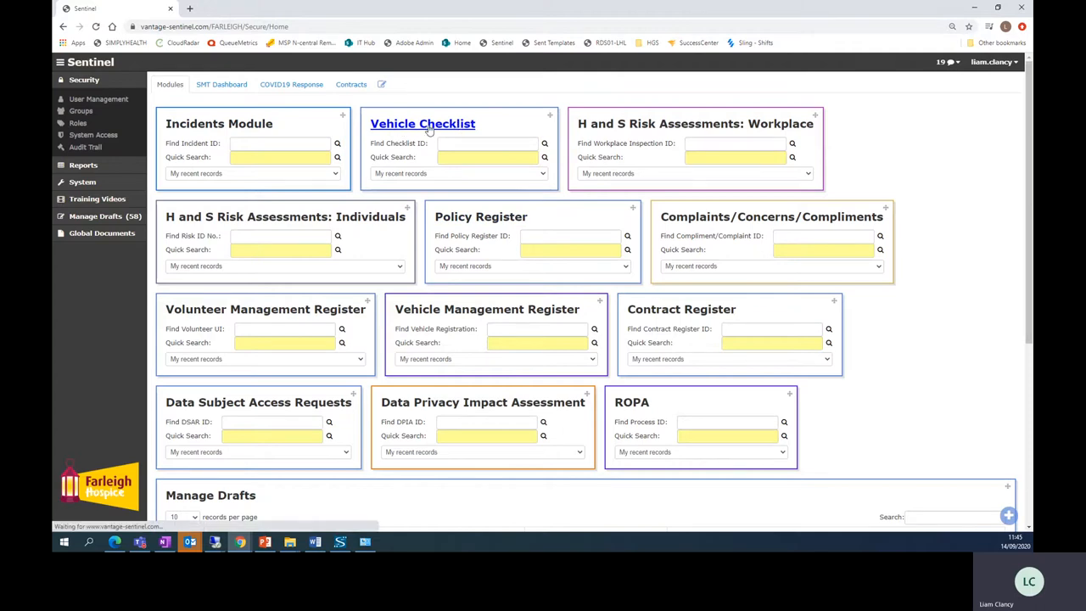
pyautogui.click(422, 123)
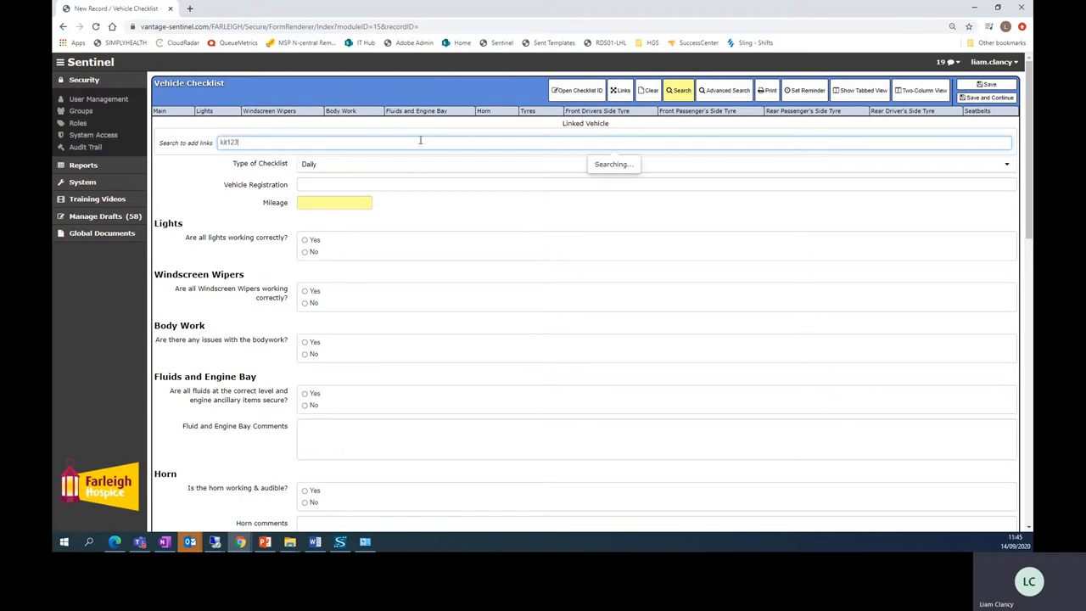
# Link the KIT1234 vehicle from the Vehicle Management Register to the checklist.
pyautogui.write('4')
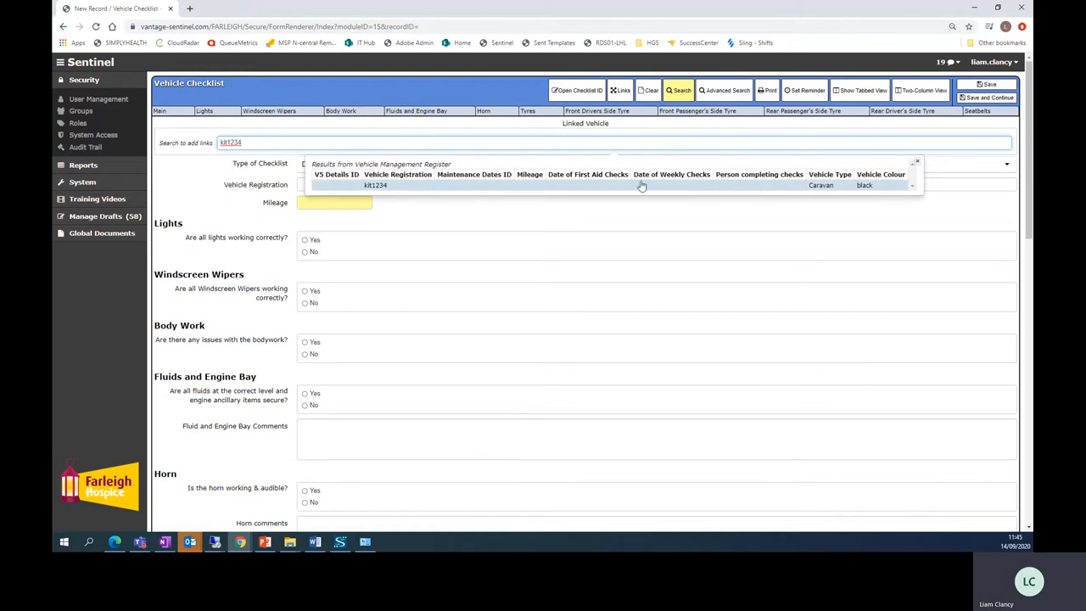
pyautogui.moveTo(370, 190)
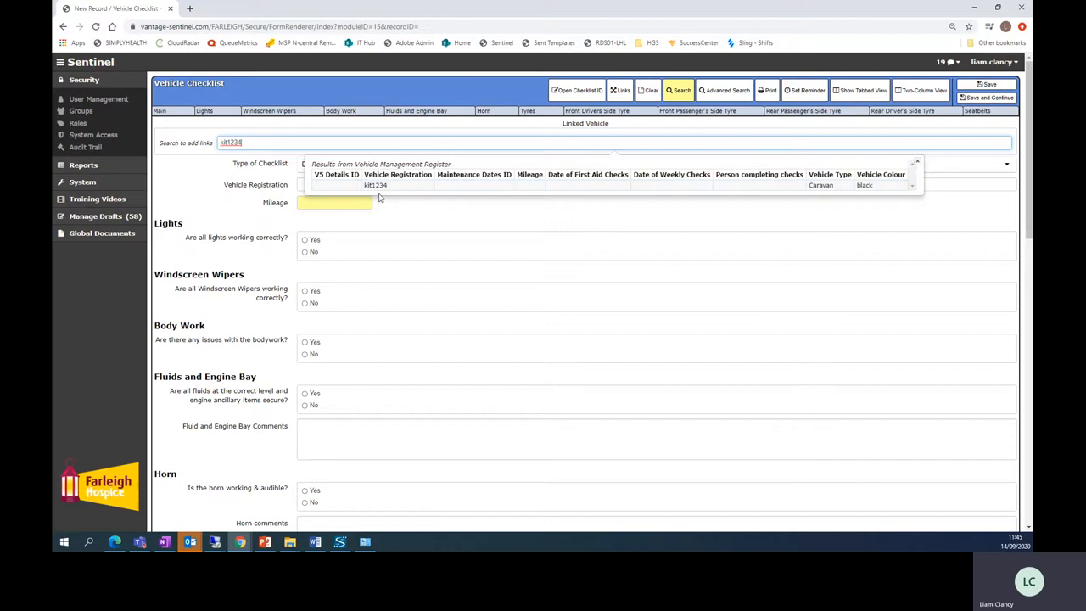
pyautogui.click(375, 185)
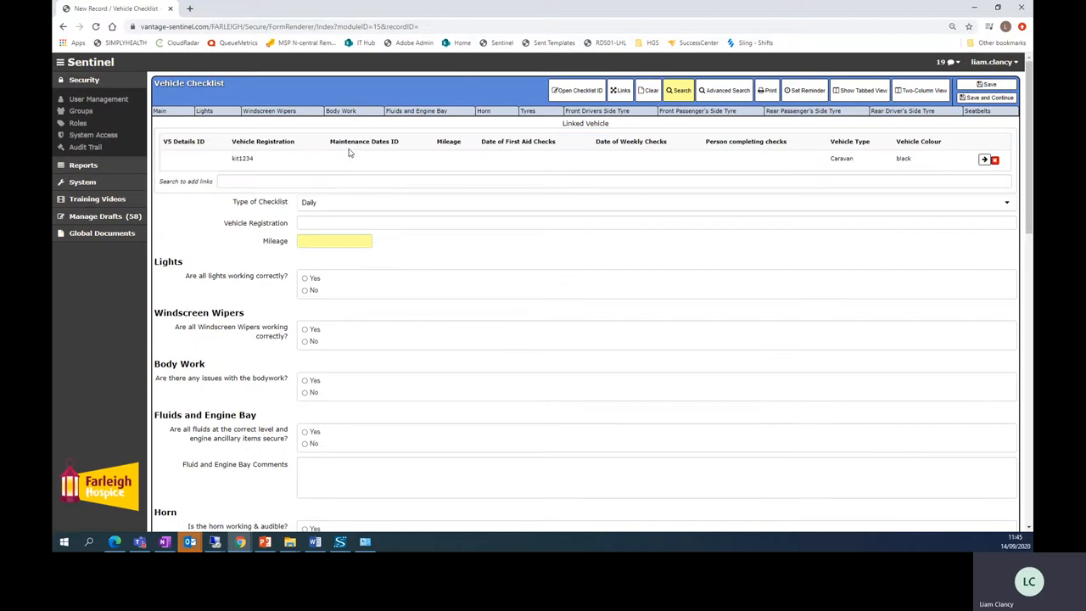
pyautogui.moveTo(377, 197)
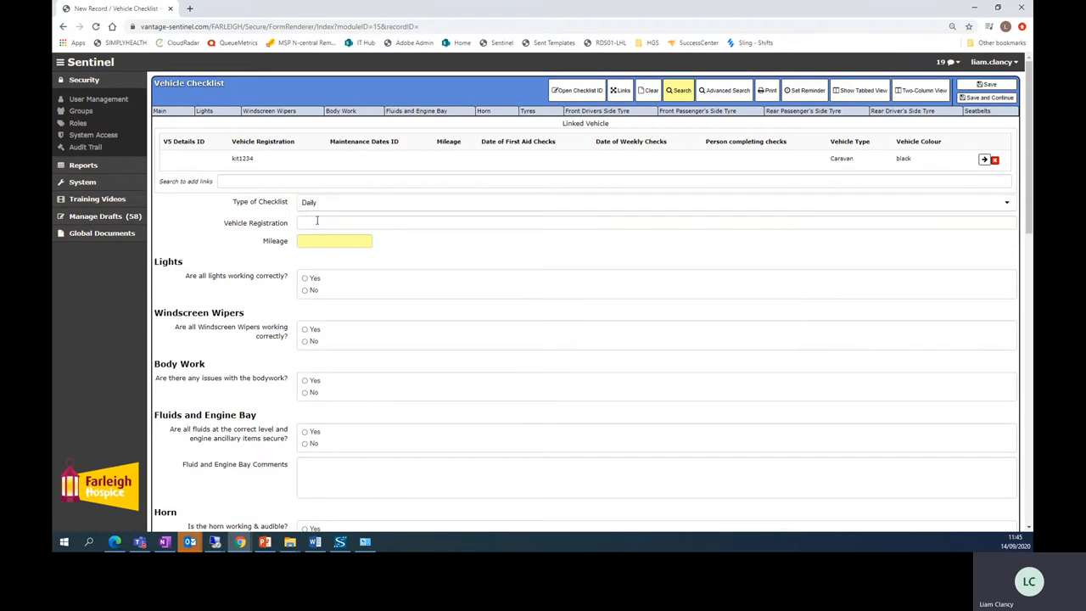
# Enter vehicle registration KIT1234 and mileage 20 on the checklist.
pyautogui.write('KIT1234')
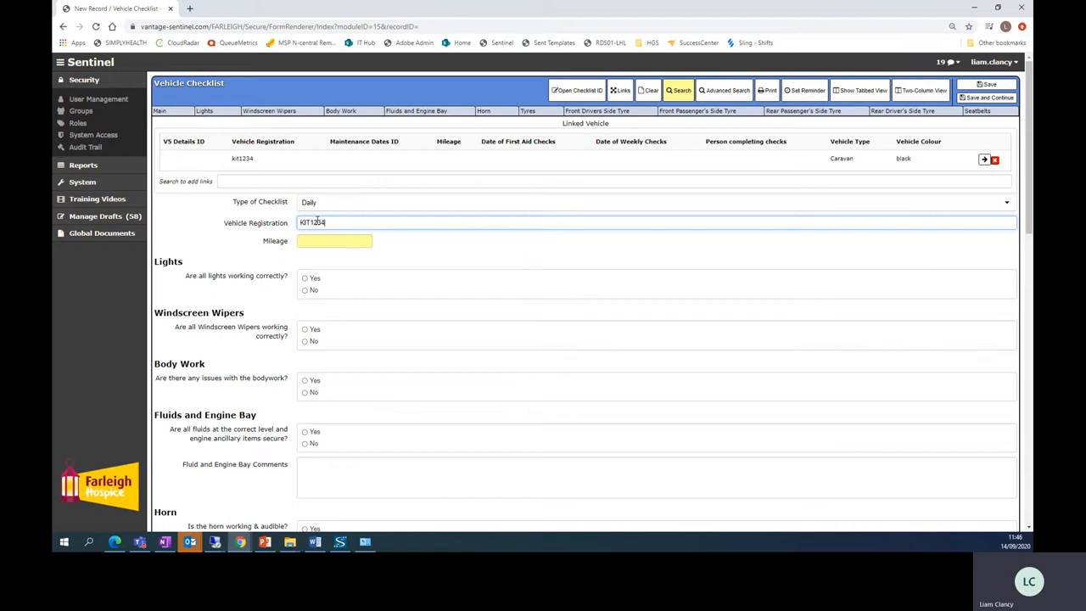
pyautogui.click(334, 241)
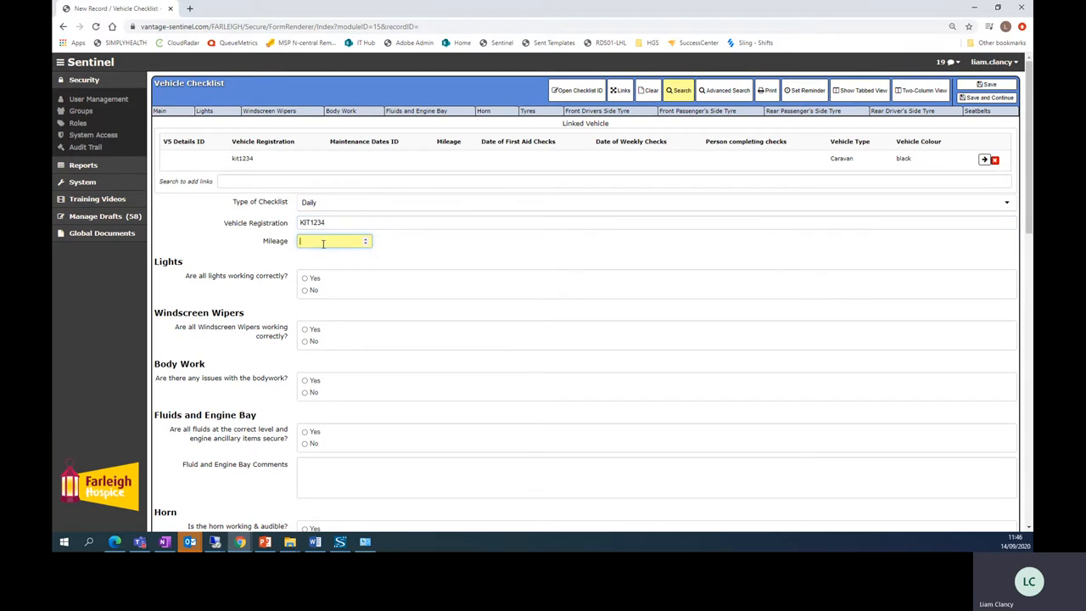
pyautogui.write('20')
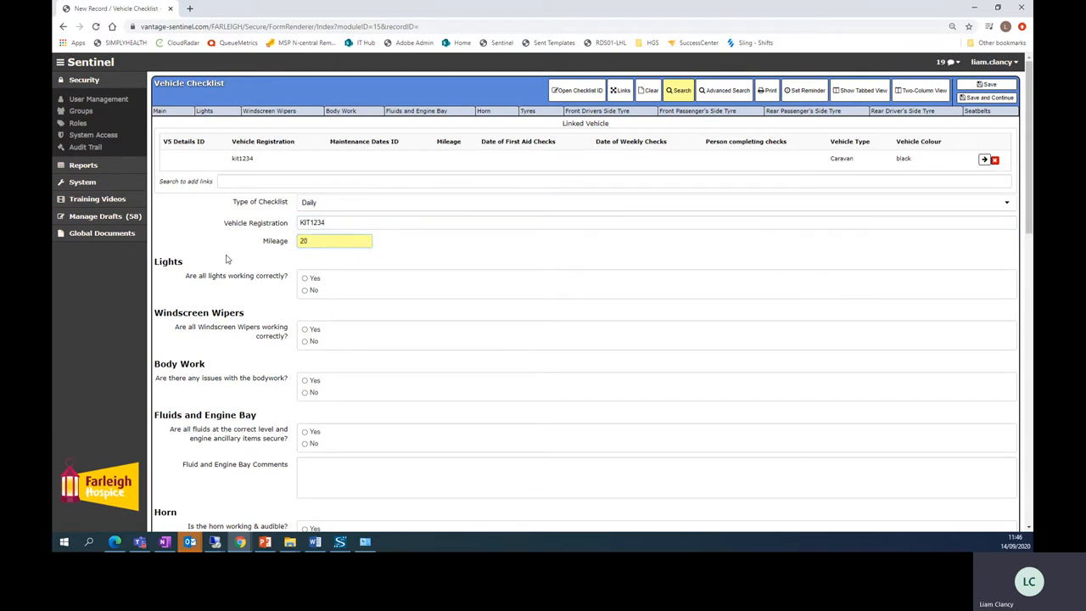
pyautogui.scroll(-3)
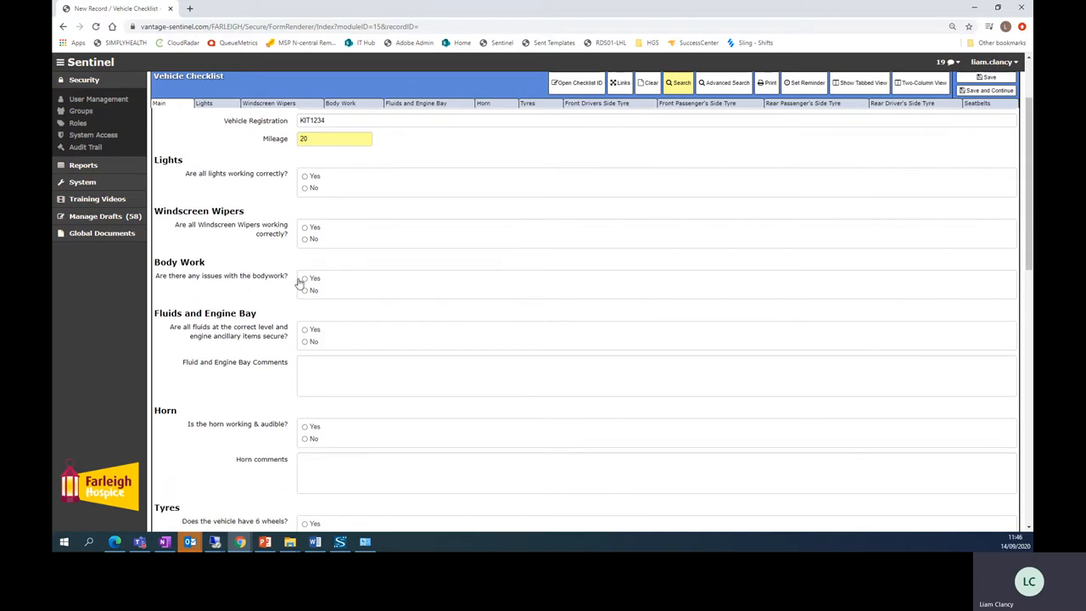
pyautogui.moveTo(304, 282)
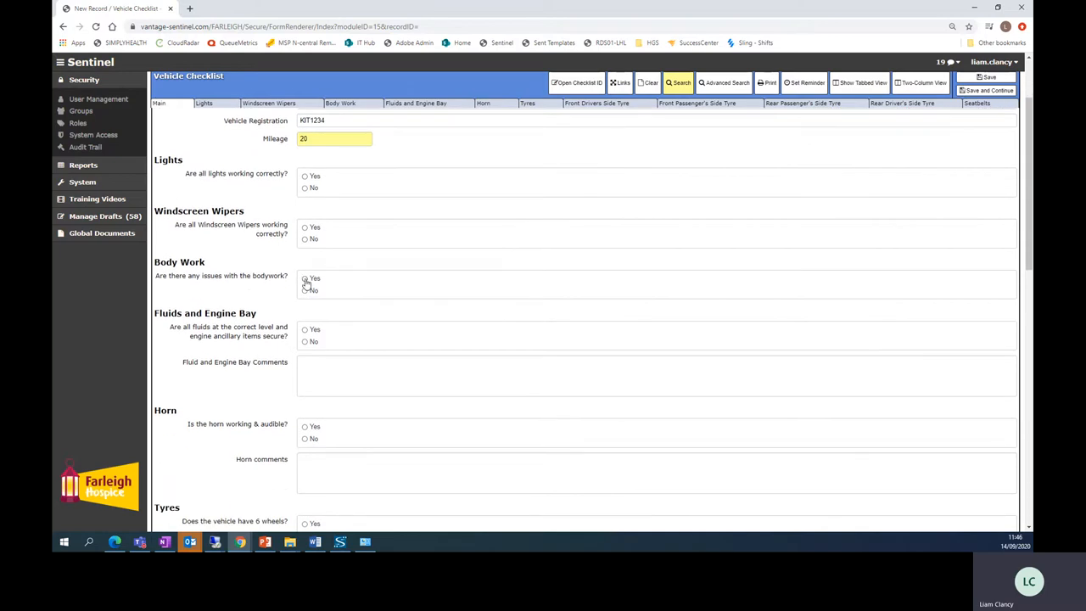
# Answer Yes to 'Are there any issues with the bodywork?'.
pyautogui.click(305, 278)
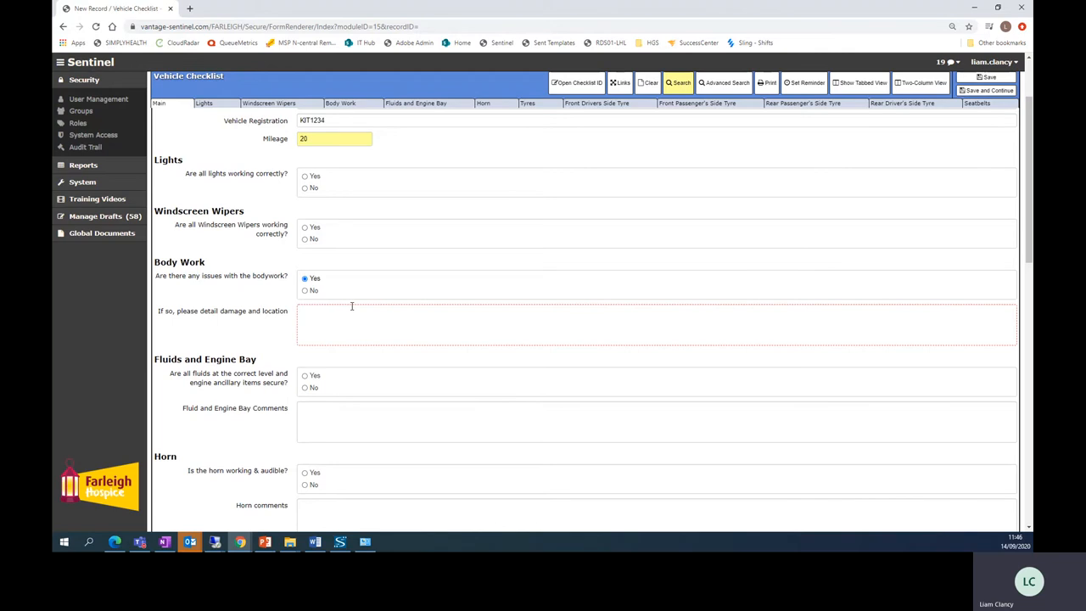
pyautogui.scroll(-3)
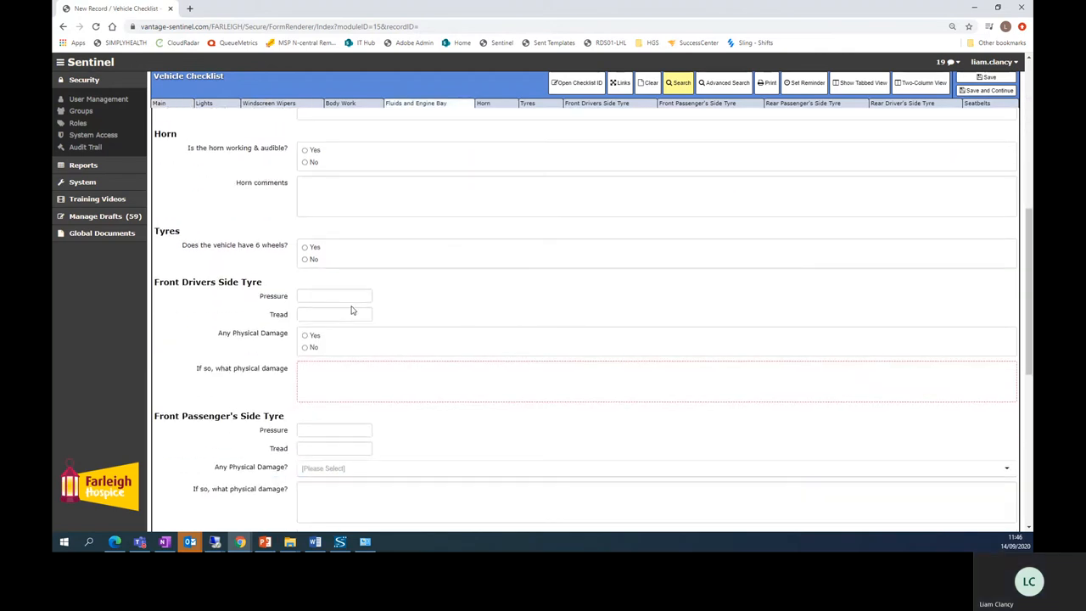
pyautogui.scroll(-3)
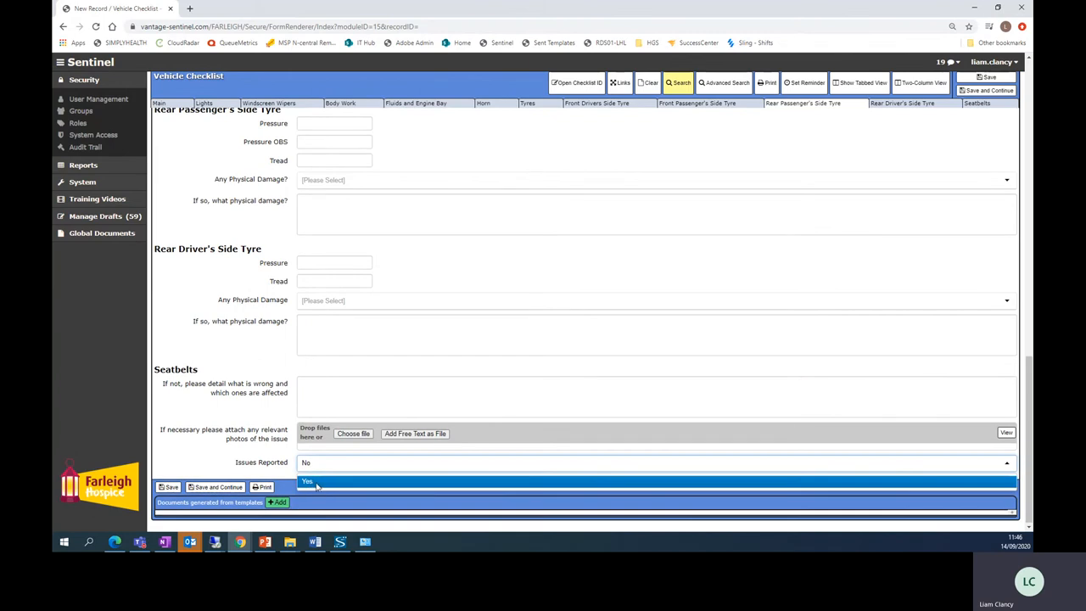
# Set Issues Reported to Yes, revealing the action taken and resolution fields.
pyautogui.click(307, 482)
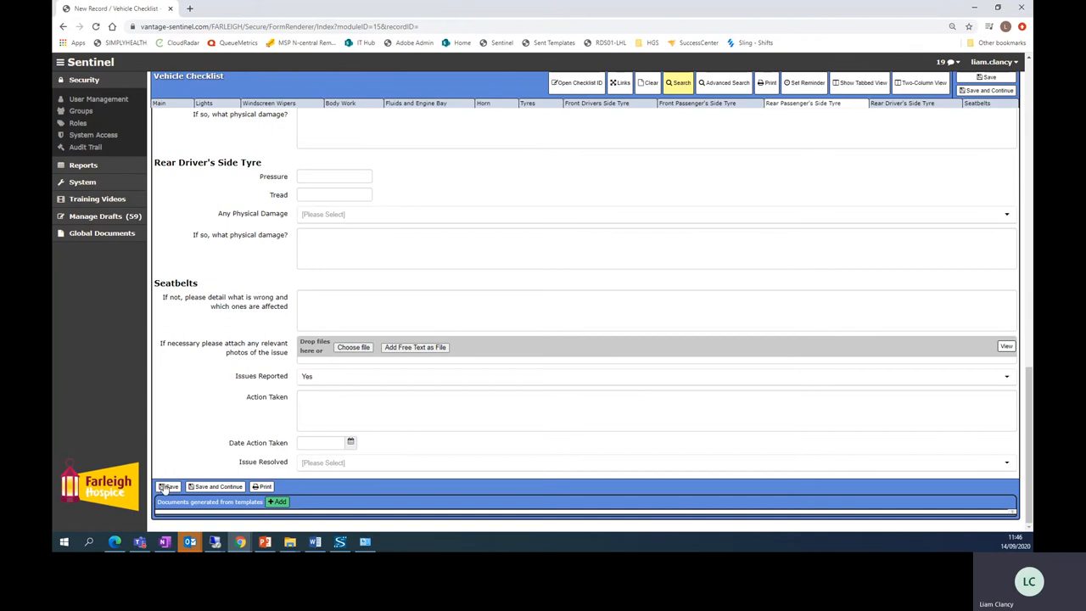
pyautogui.moveTo(248, 447)
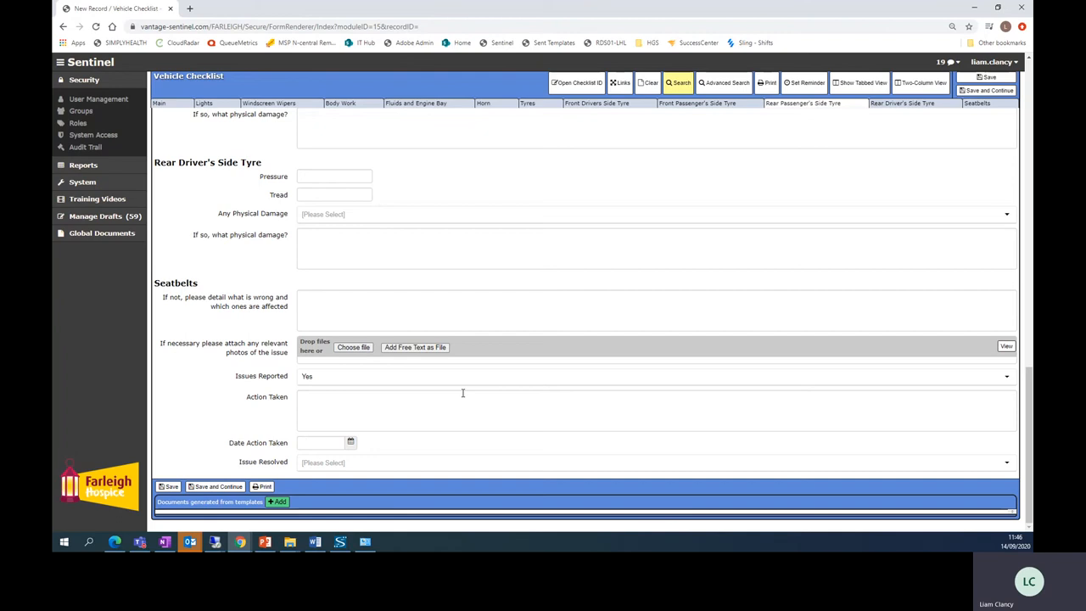
pyautogui.moveTo(86, 395)
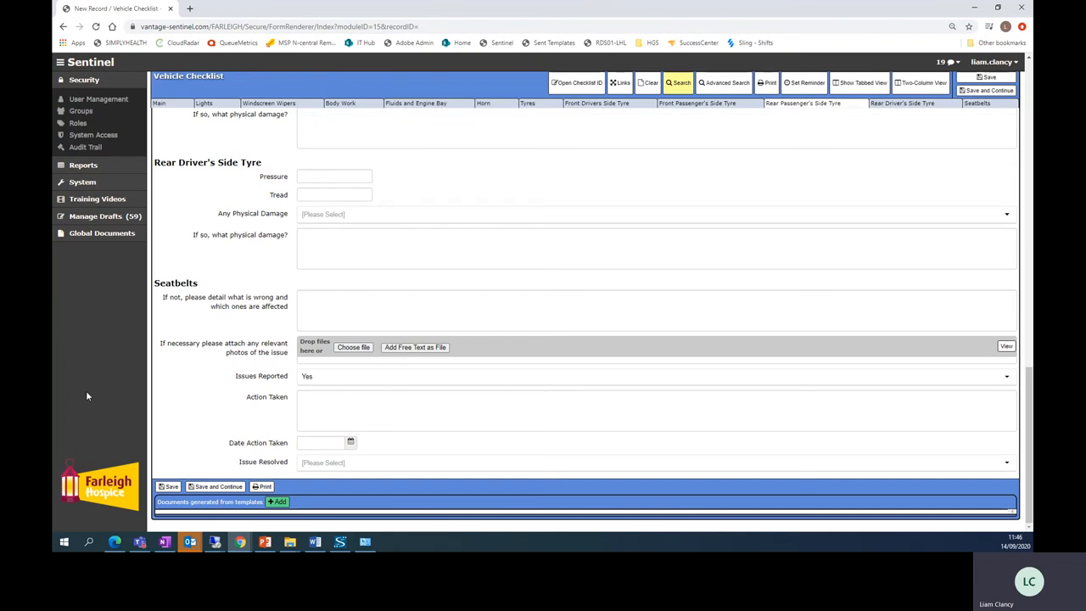
pyautogui.moveTo(210, 394)
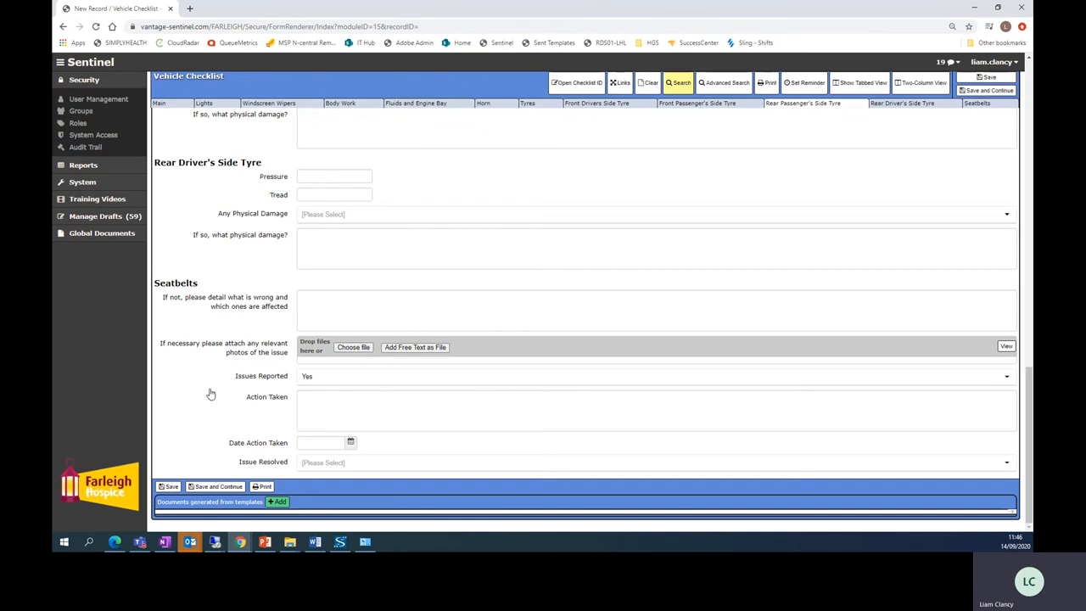